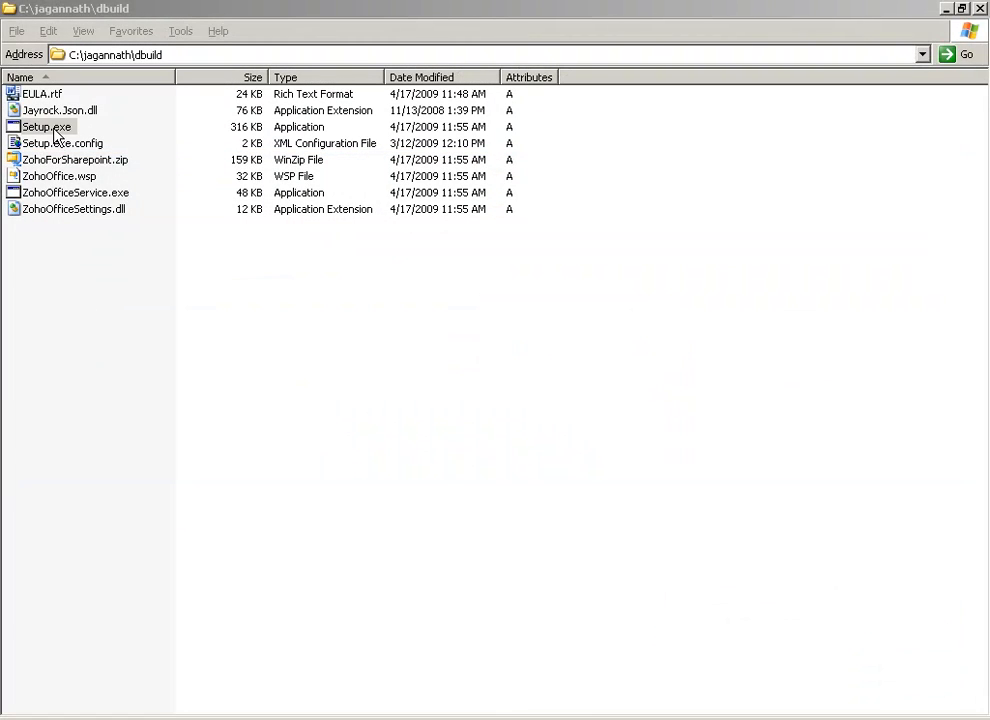
# Launch Setup.exe and advance through the welcome page and successful system check
pyautogui.doubleClick(48, 128)
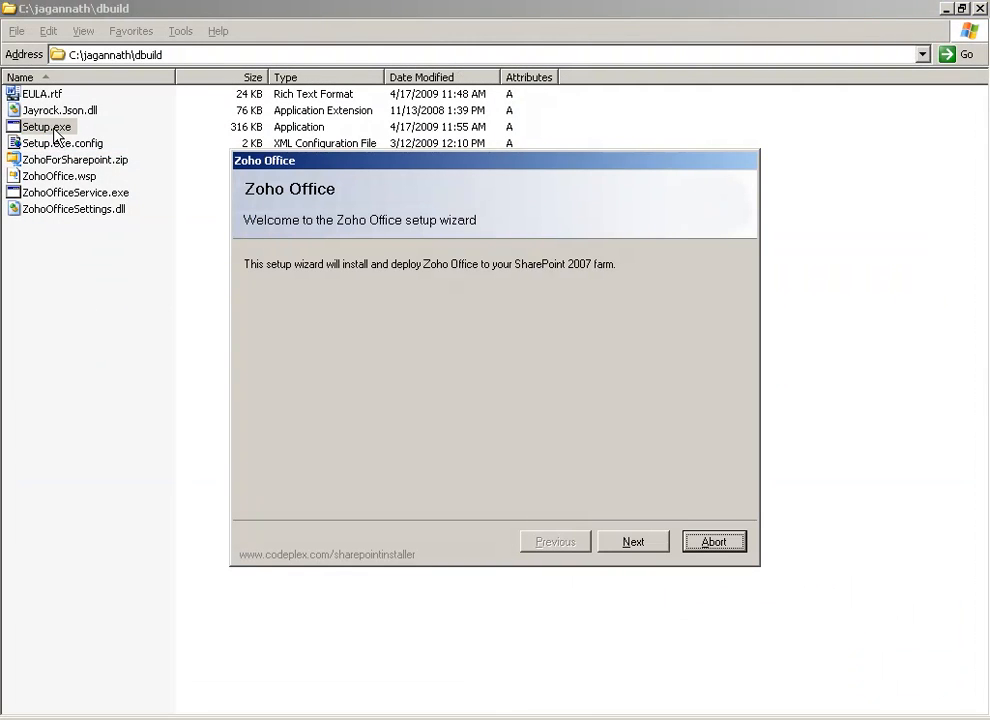
pyautogui.moveTo(276, 330)
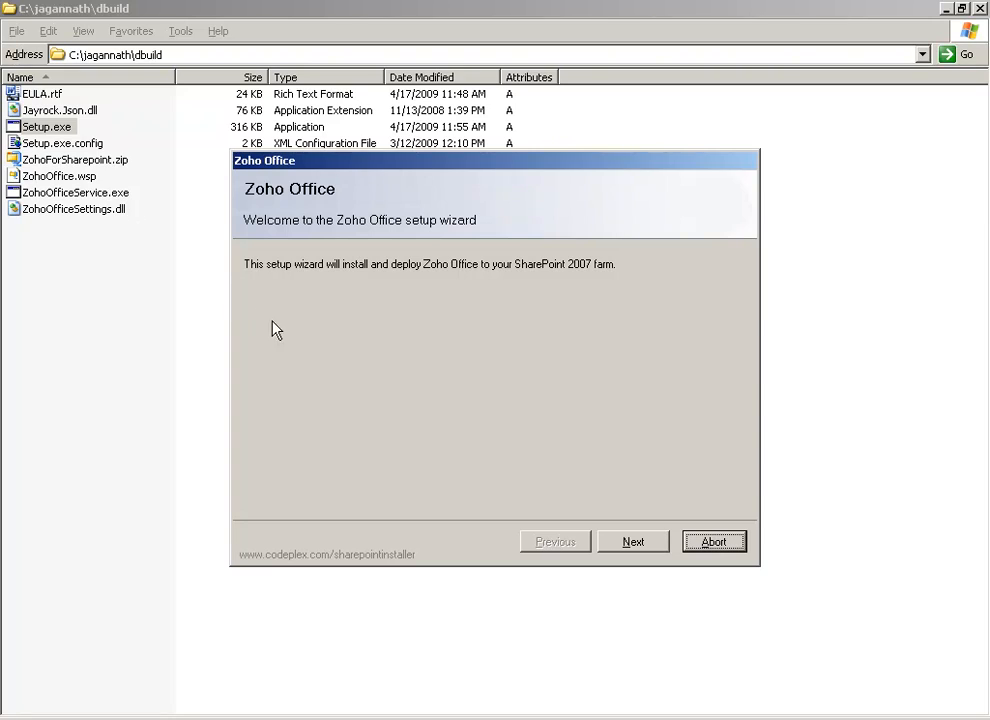
pyautogui.moveTo(596, 520)
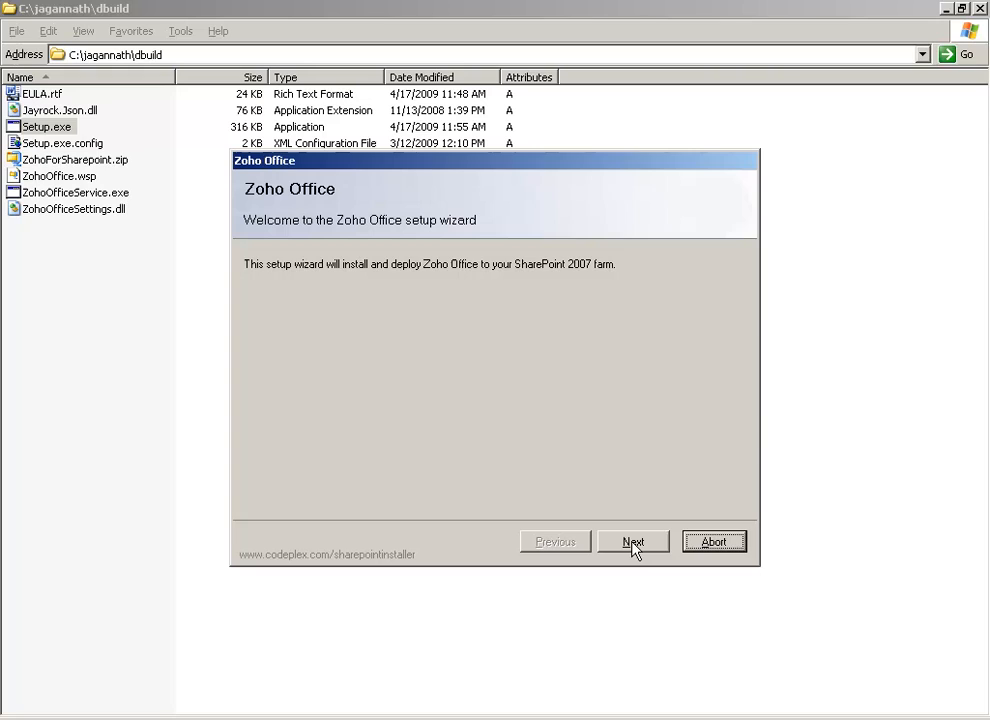
pyautogui.click(632, 540)
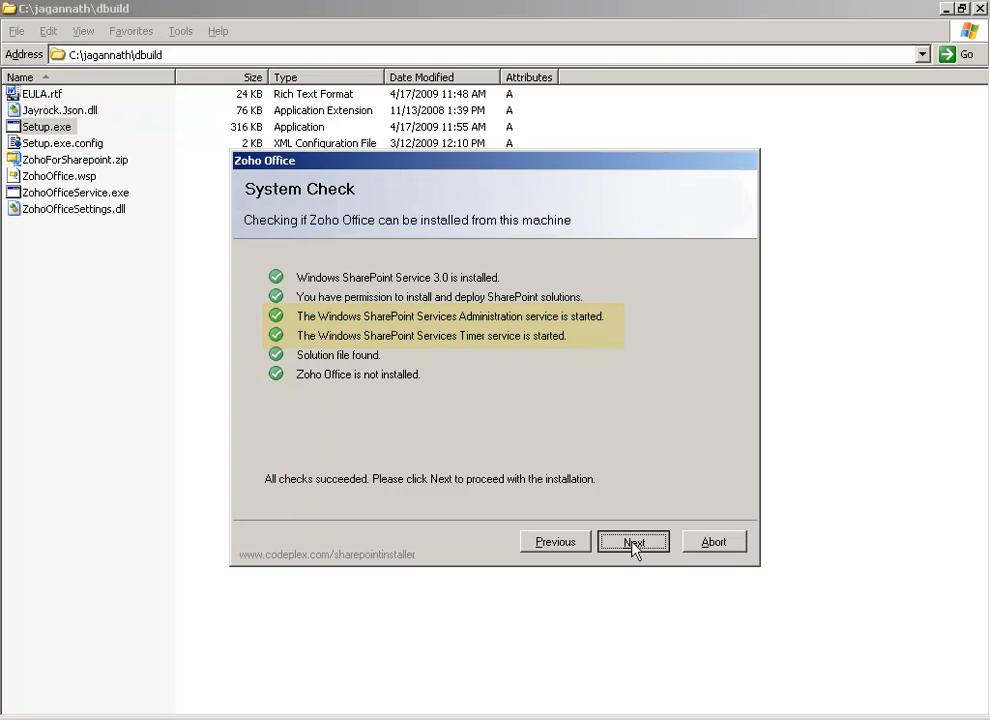
pyautogui.click(632, 540)
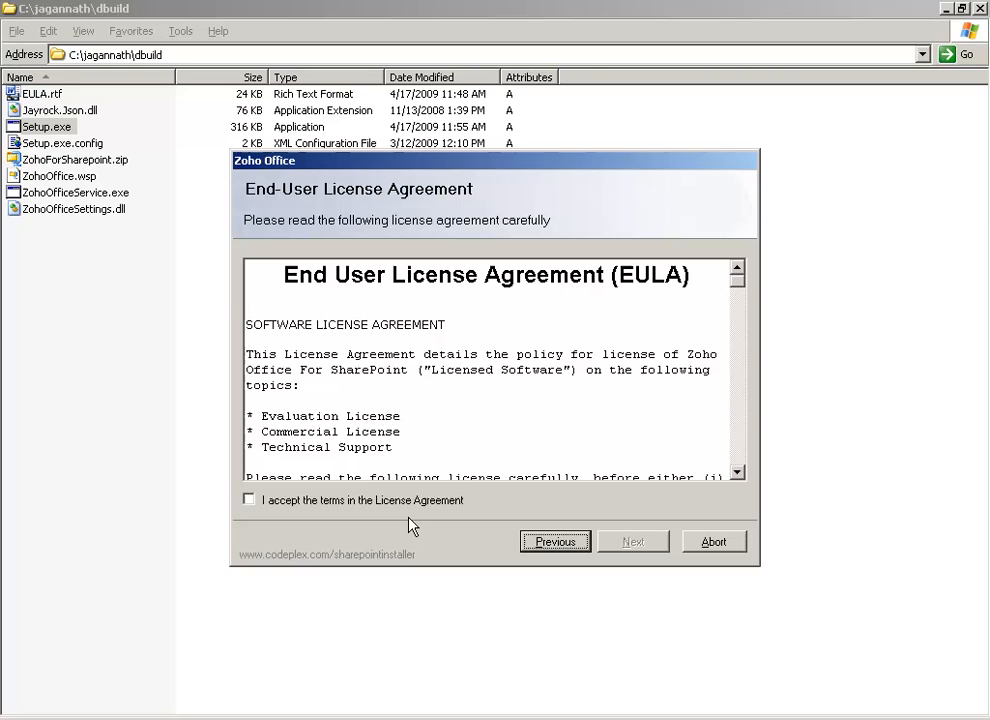
# Accept the license agreement terms and continue to the deployment targets page
pyautogui.click(248, 500)
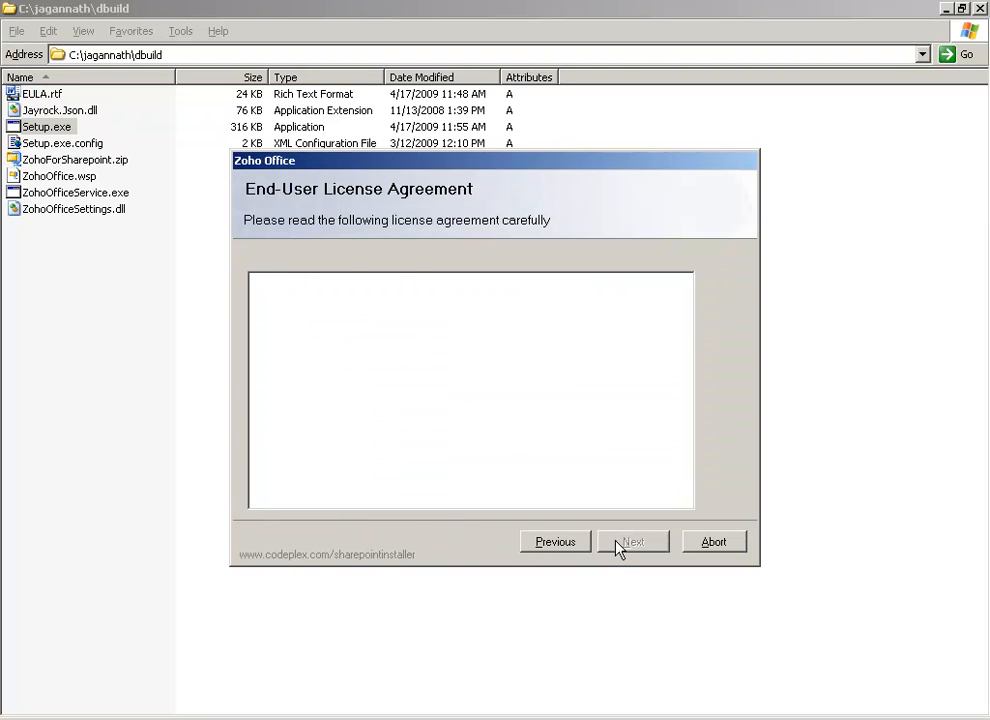
pyautogui.click(632, 540)
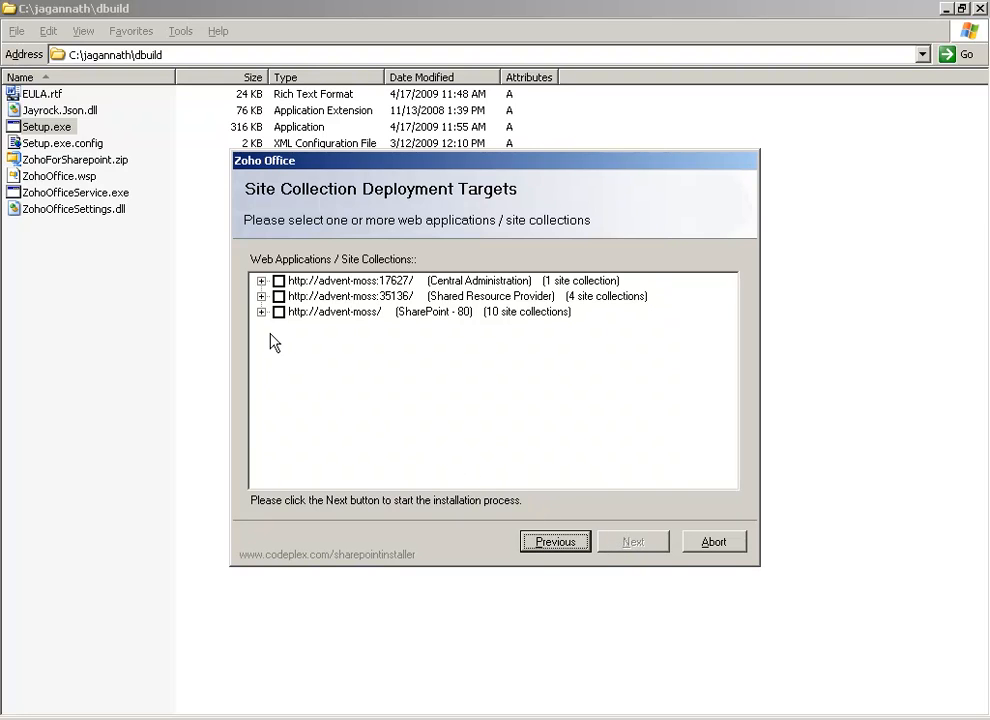
# Deploy Zoho Office to the advent-moss Home site collection under SharePoint - 80
pyautogui.click(260, 312)
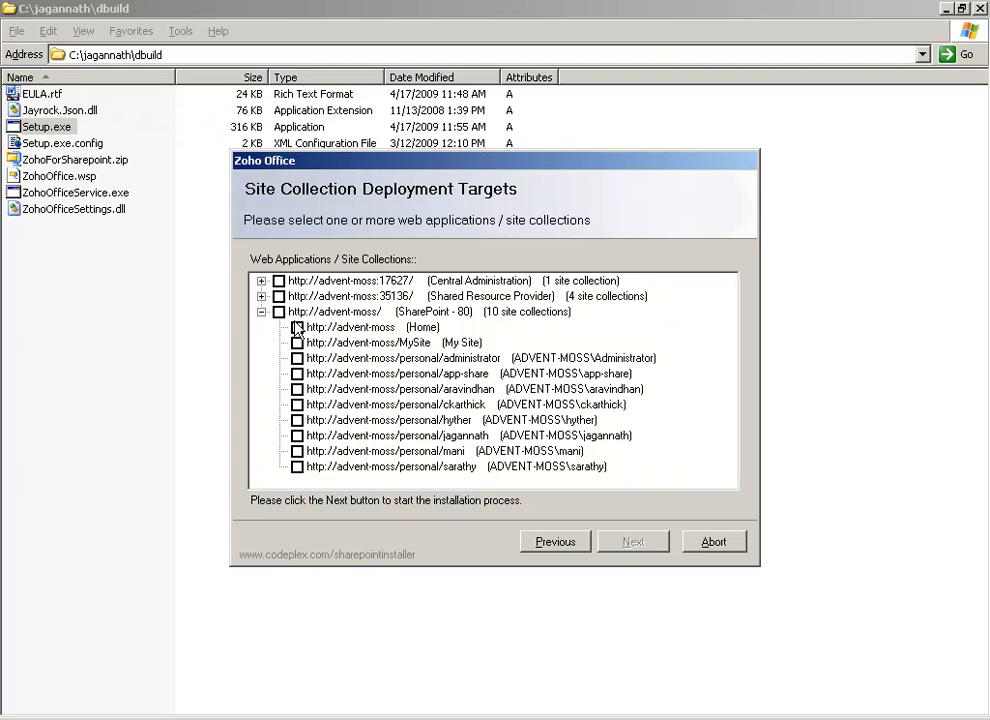
pyautogui.click(296, 328)
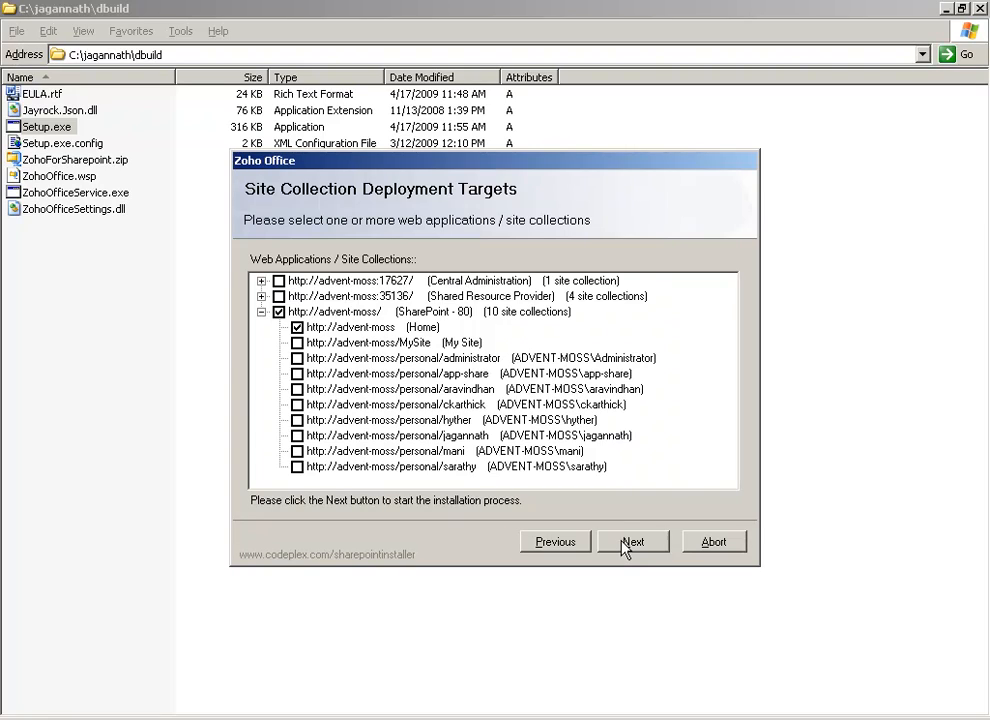
pyautogui.click(632, 540)
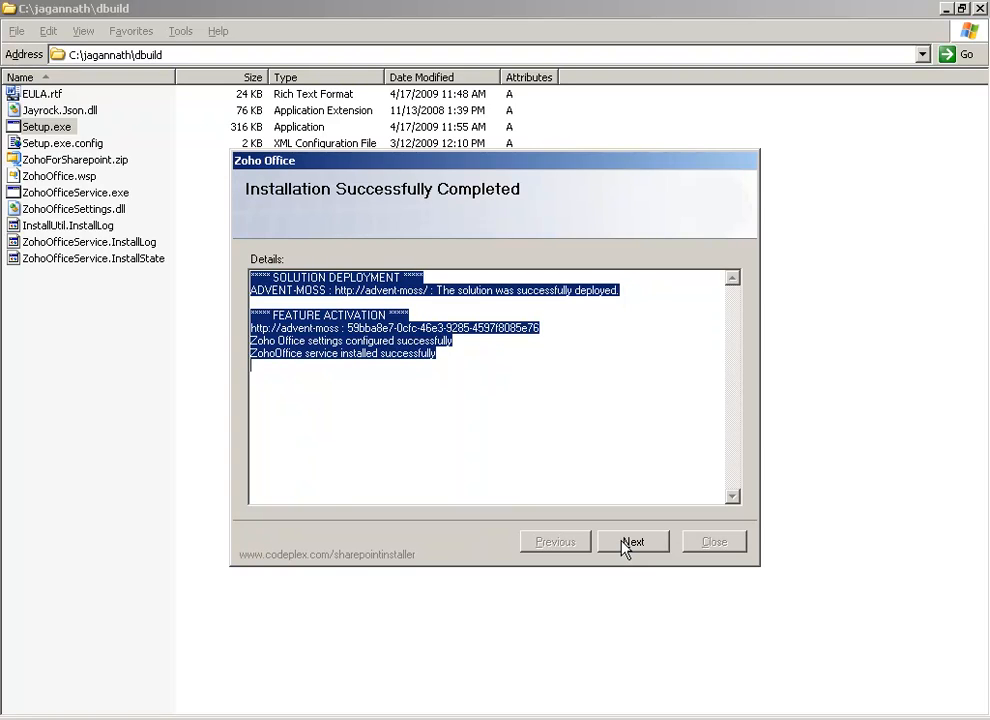
# Finish the wizard and reach the Configure Zoho Office Setting page via the 'here' link
pyautogui.click(632, 540)
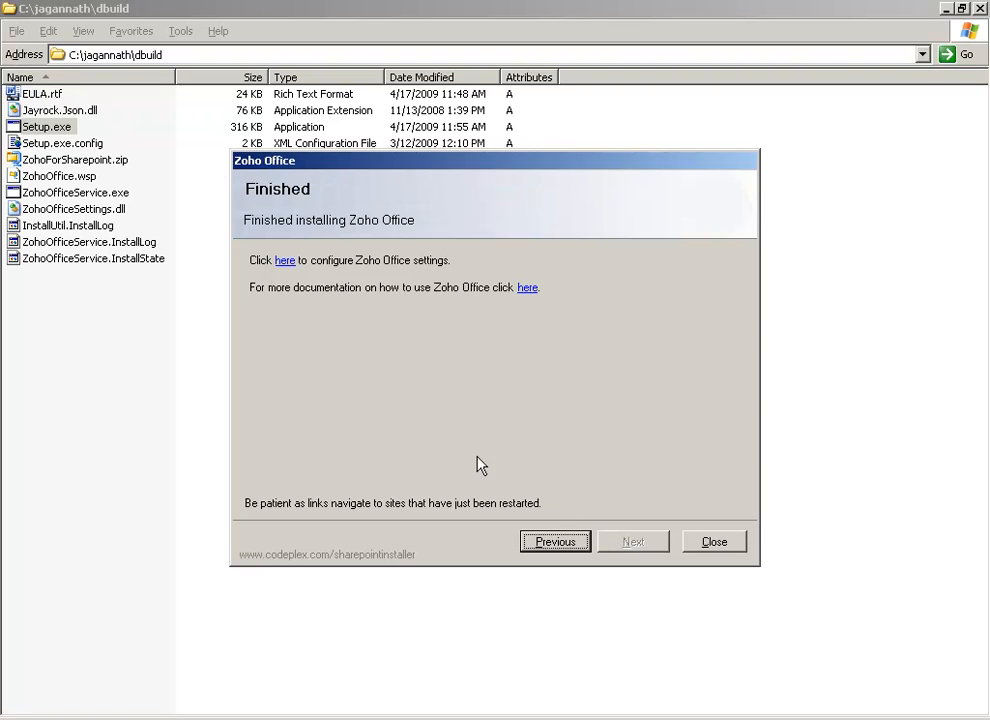
pyautogui.moveTo(288, 284)
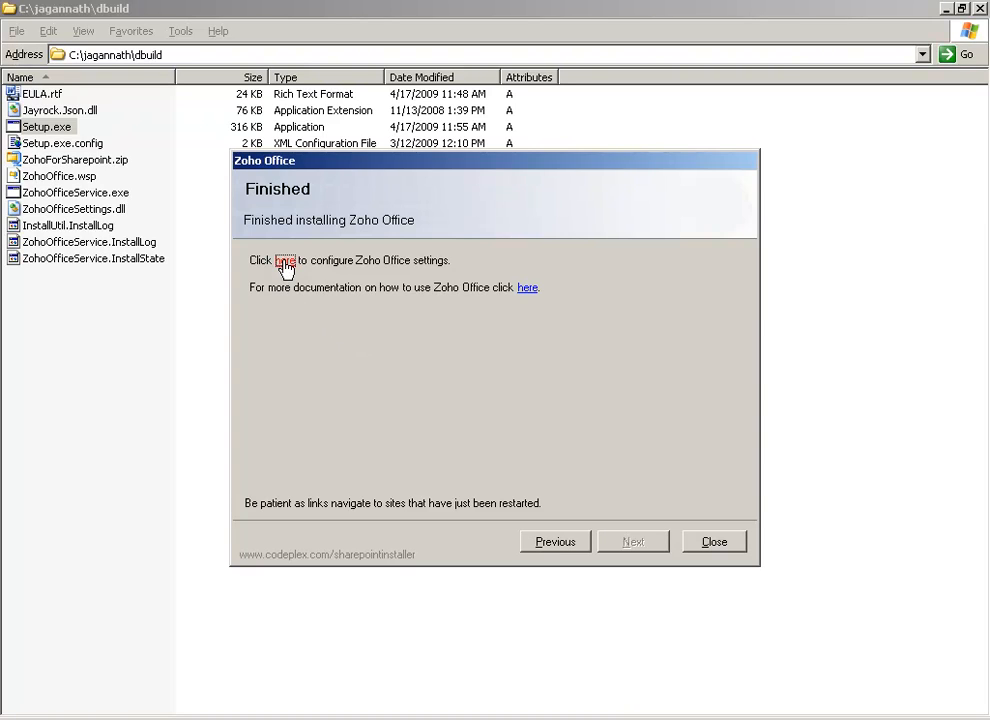
pyautogui.click(286, 260)
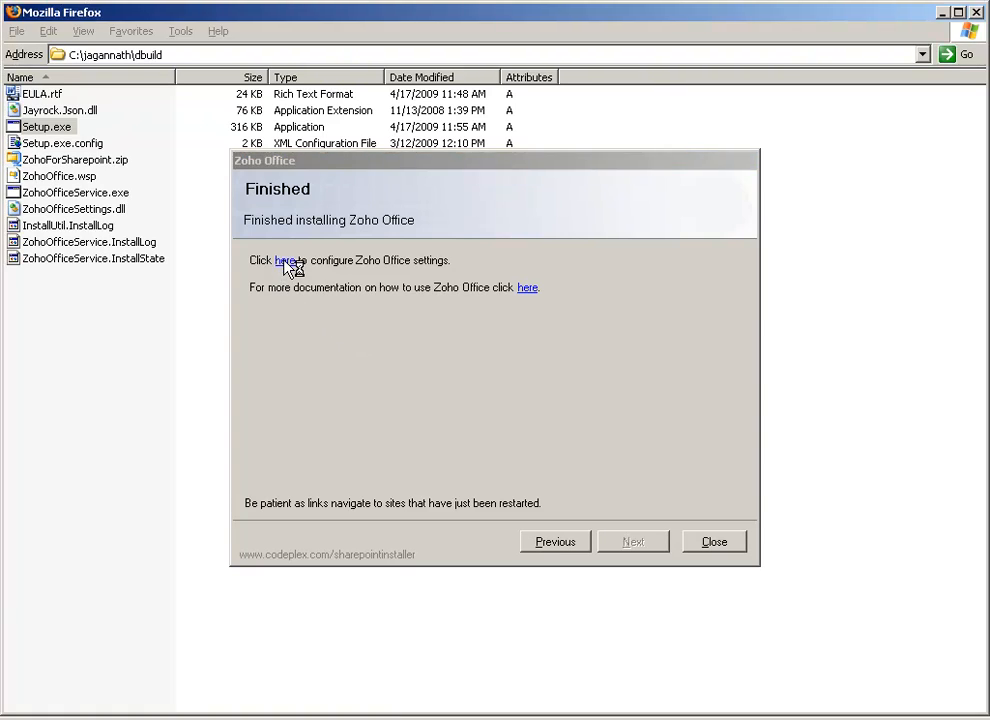
pyautogui.click(284, 260)
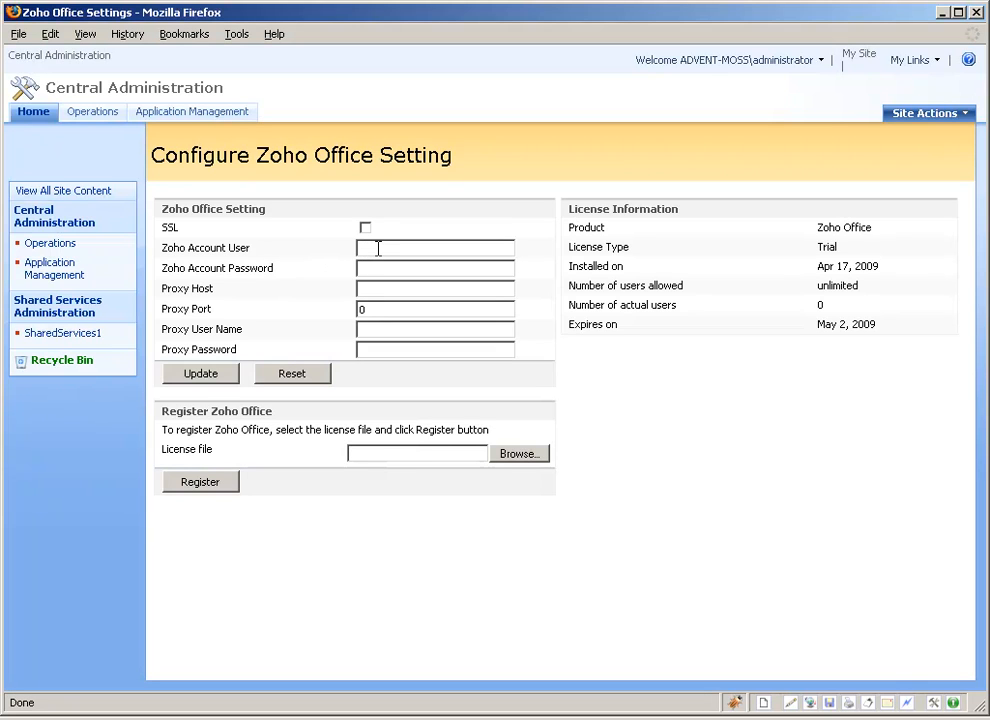
# Enter the Zoho account credentials, proxy host 192.168.4.215, port 80, proxy user and password
pyautogui.write('j')
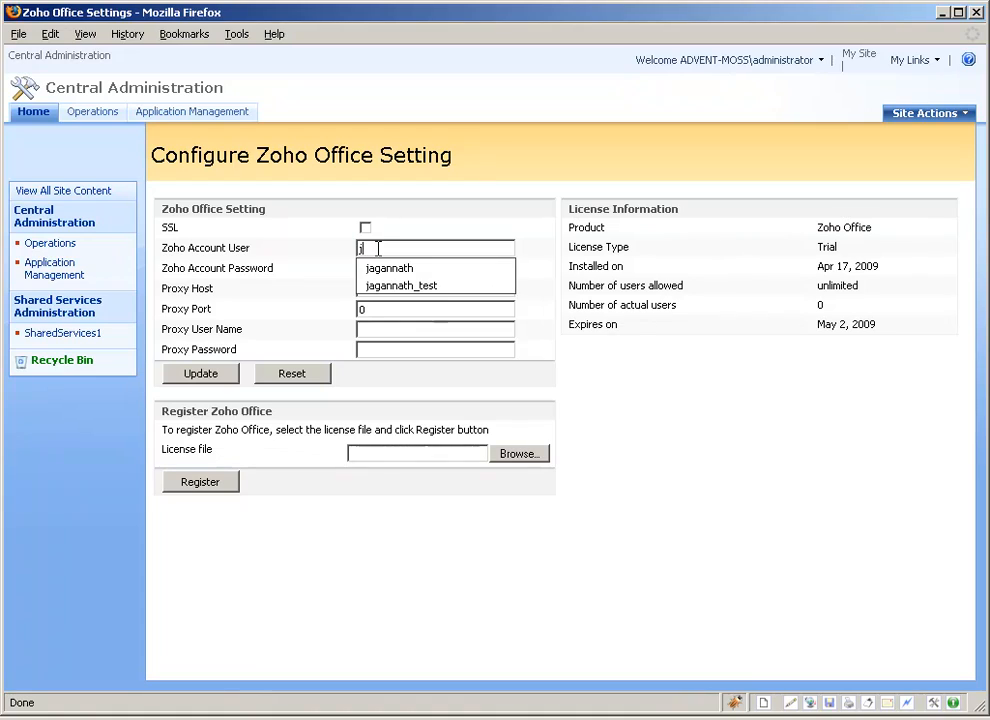
pyautogui.click(400, 284)
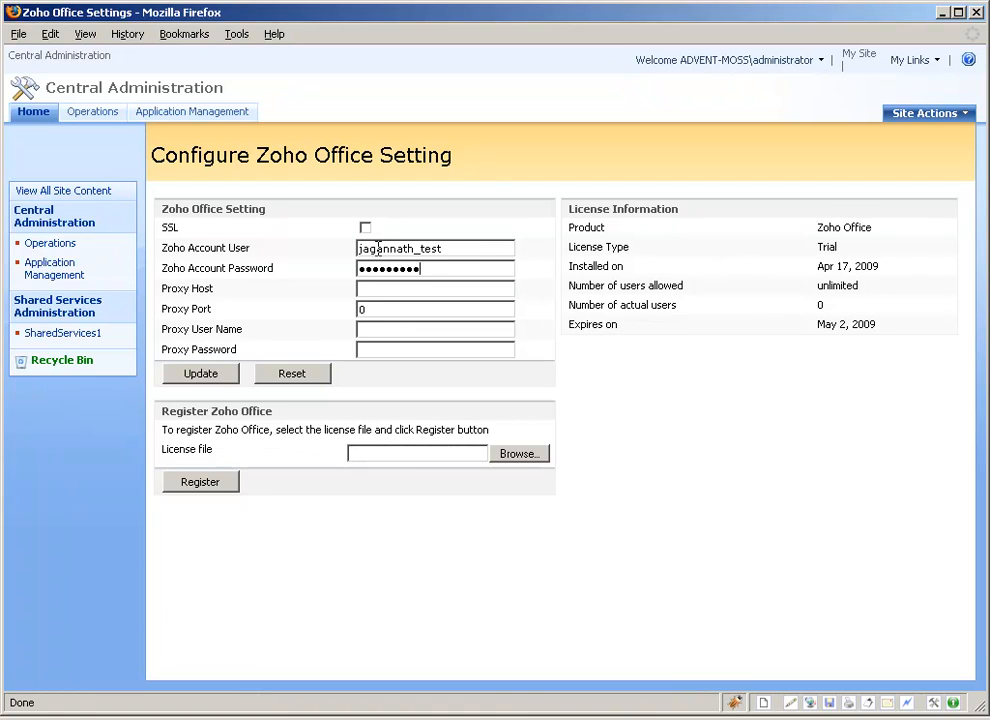
pyautogui.write('1')
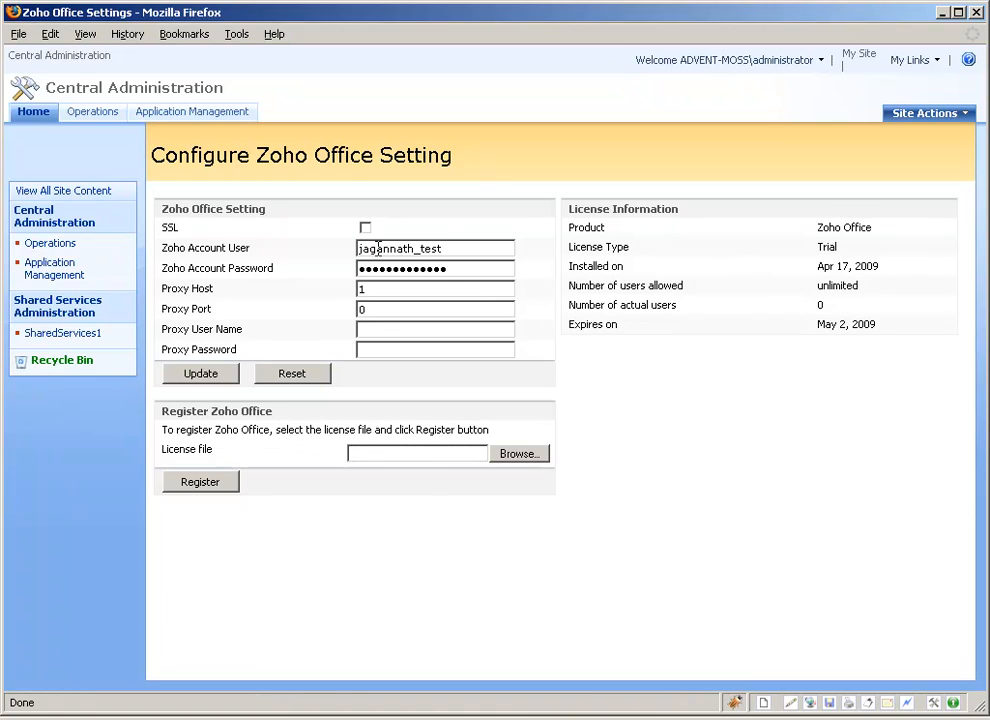
pyautogui.write('192.168.4.215')
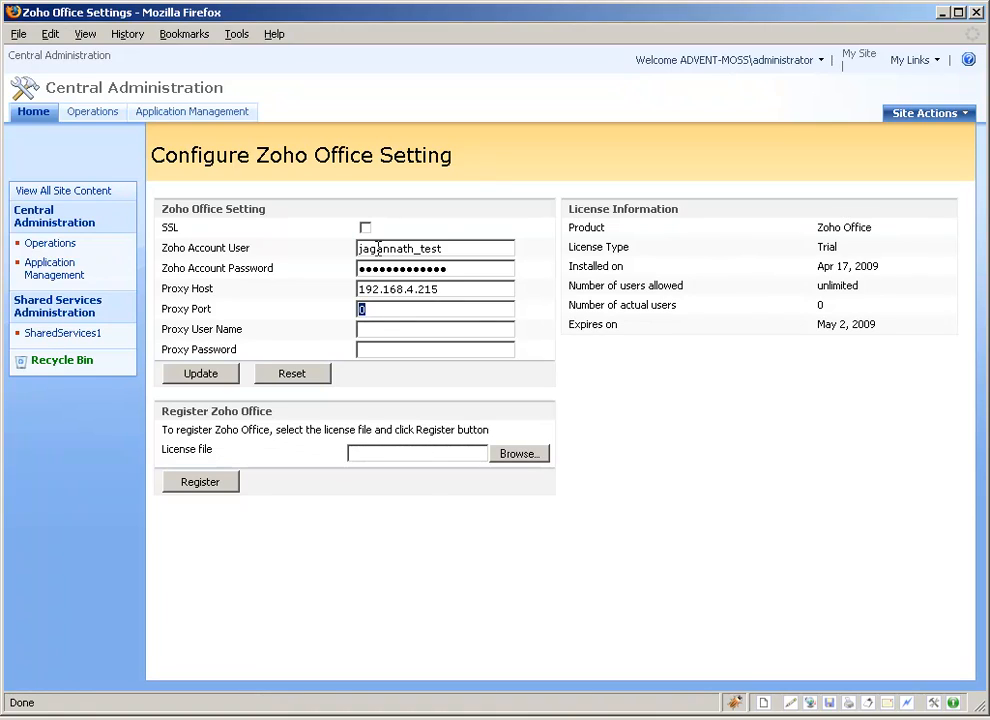
pyautogui.write('j')
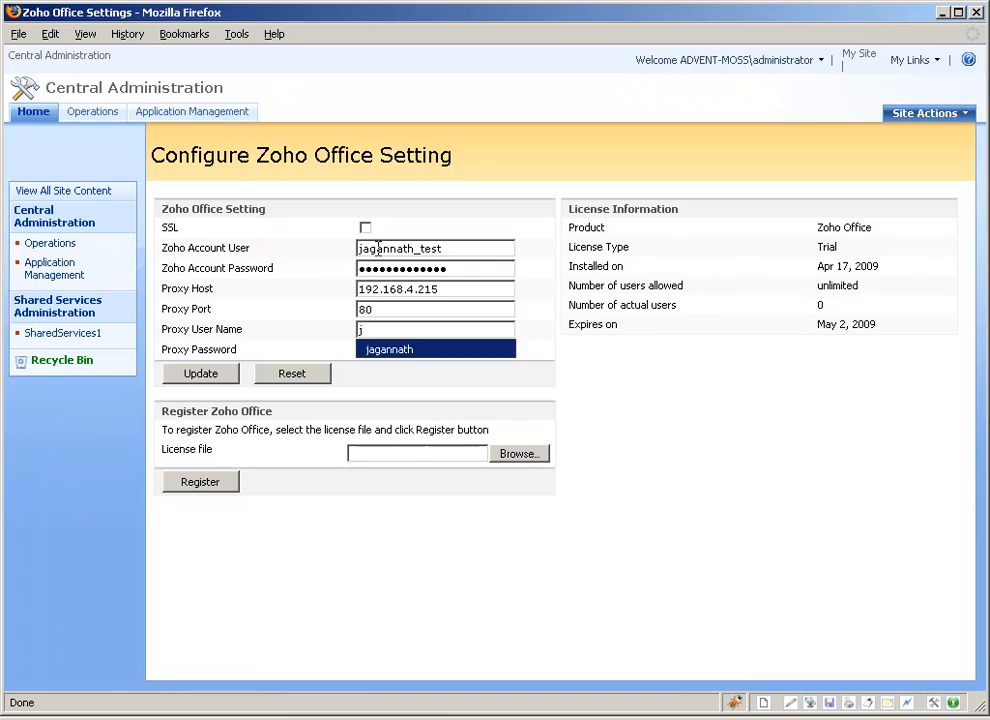
pyautogui.click(436, 348)
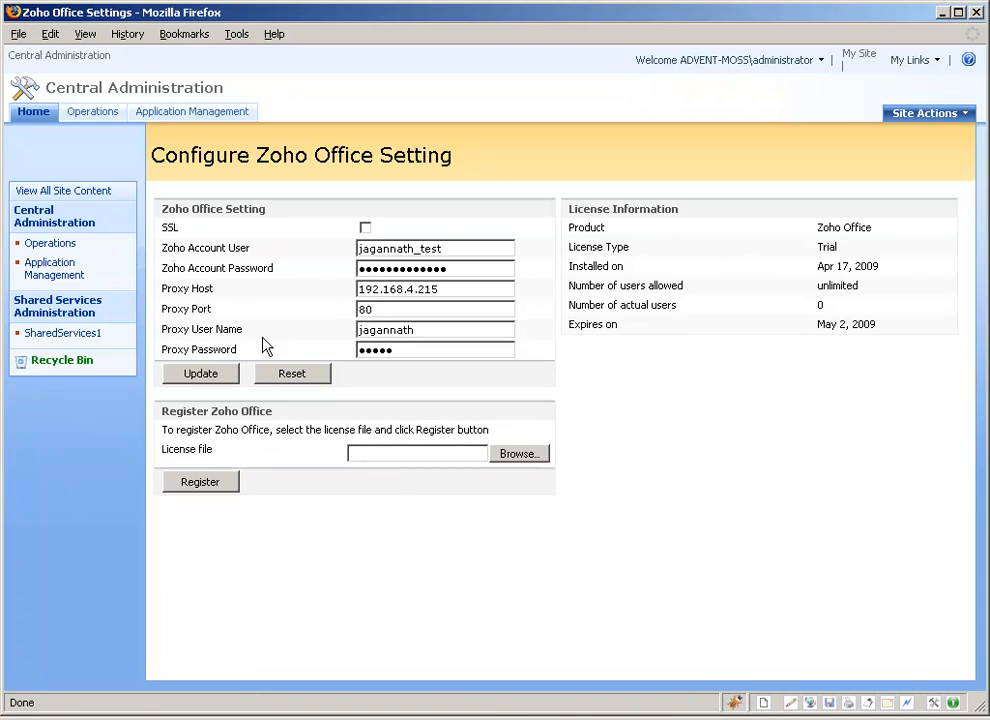
pyautogui.moveTo(216, 378)
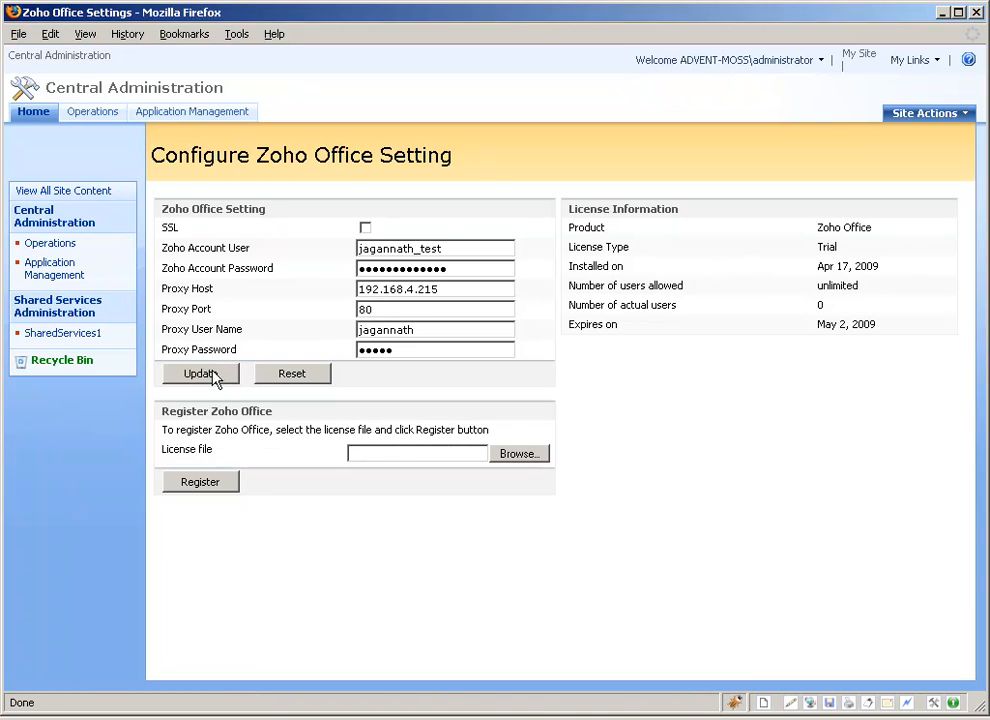
# Update the Zoho Office settings so the page confirms they were saved successfully
pyautogui.click(200, 374)
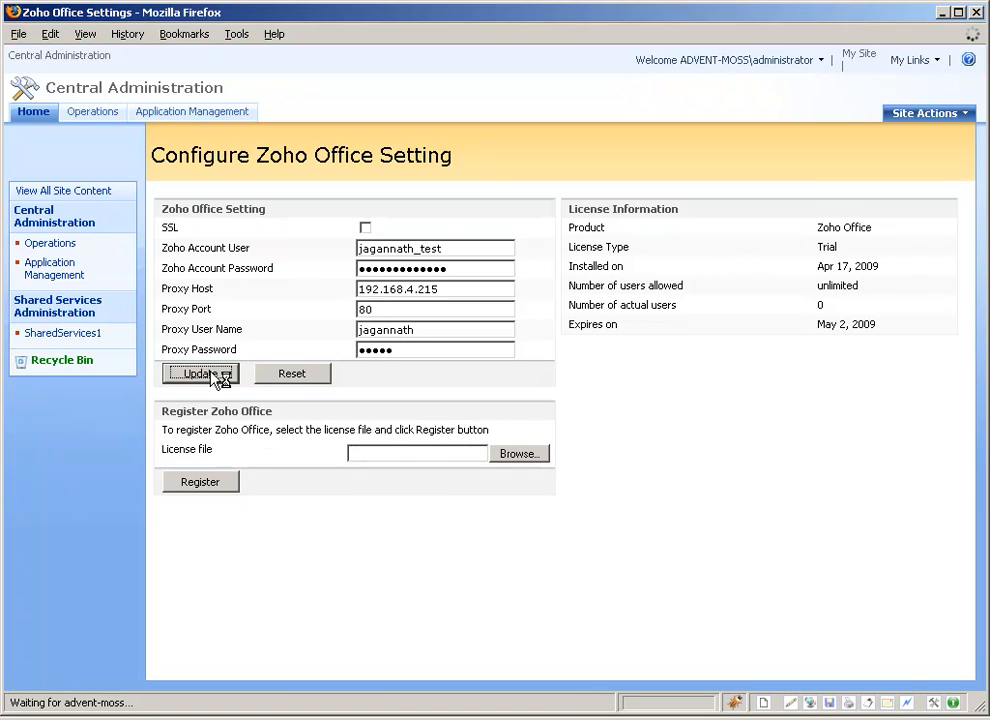
pyautogui.click(200, 374)
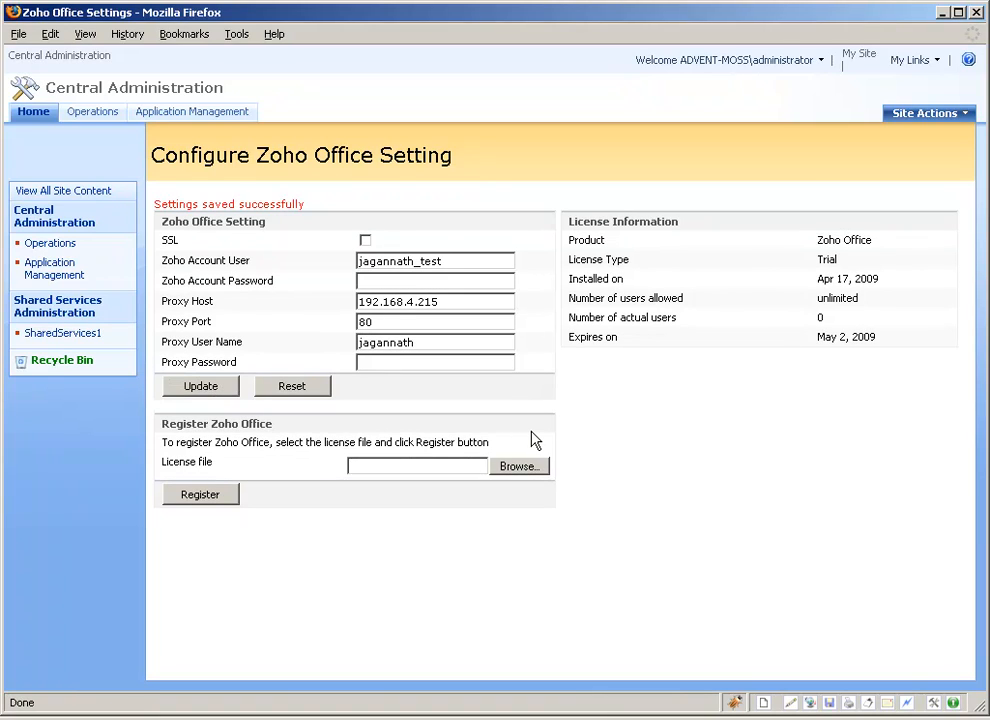